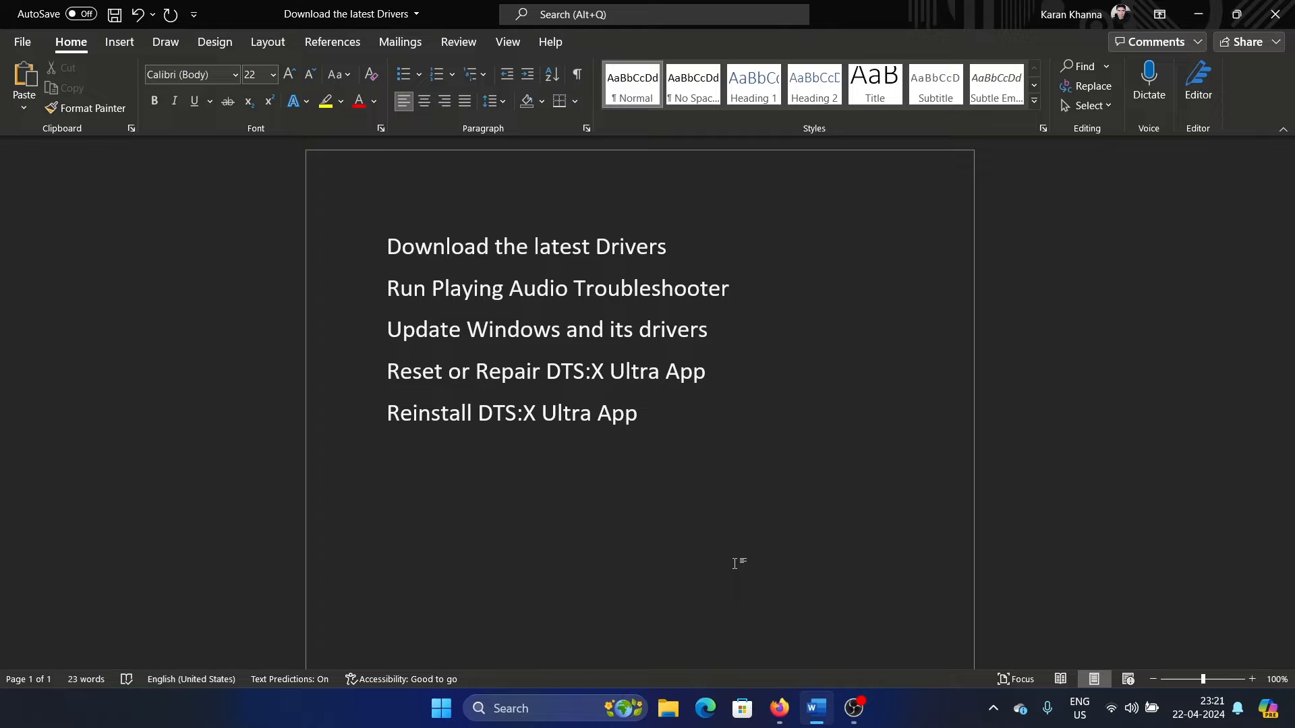
Step: Review the 'Download the latest Drivers' note, then confirm Windows Update shows no optional driver updates
click(387, 495)
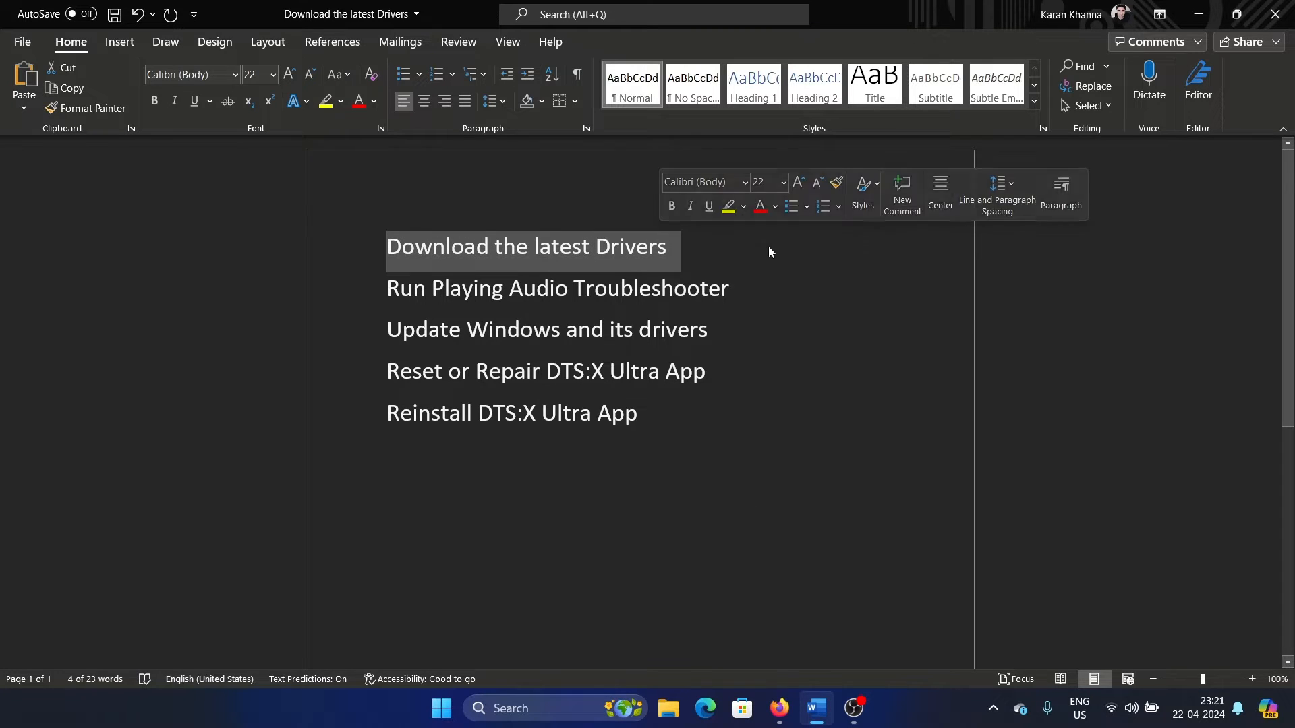
click(704, 568)
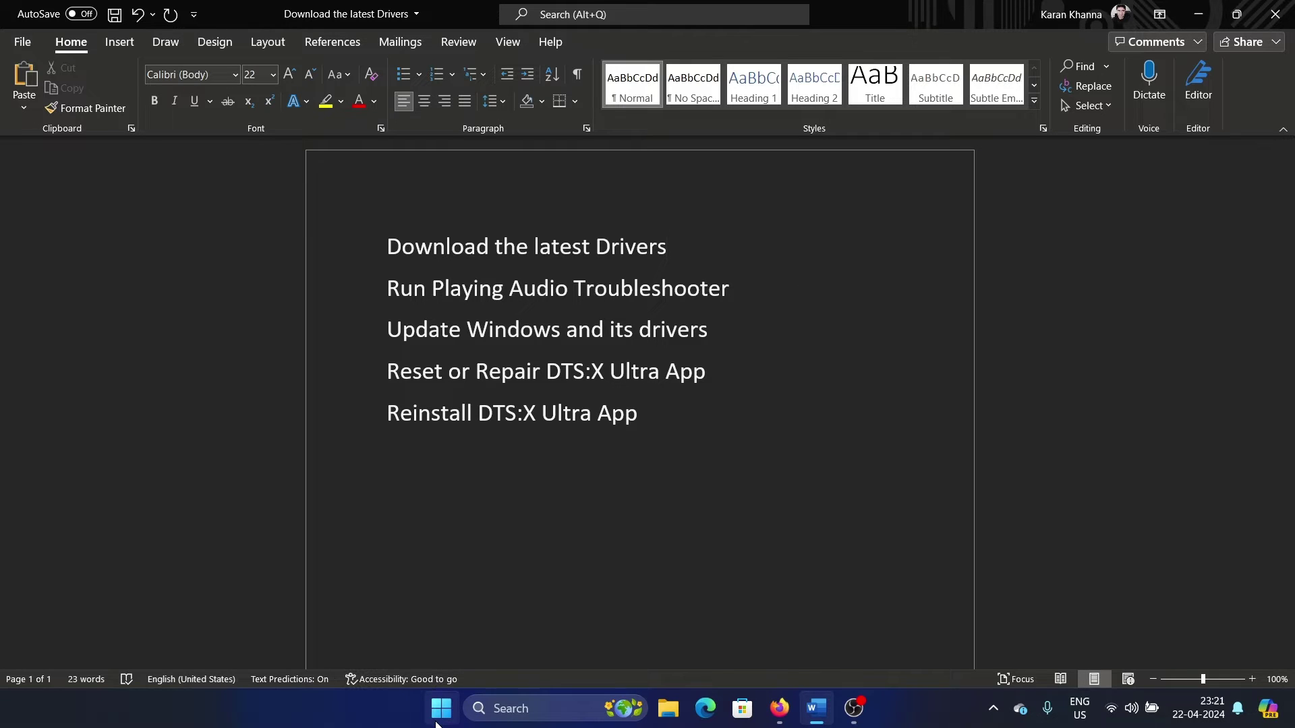
right_click(441, 708)
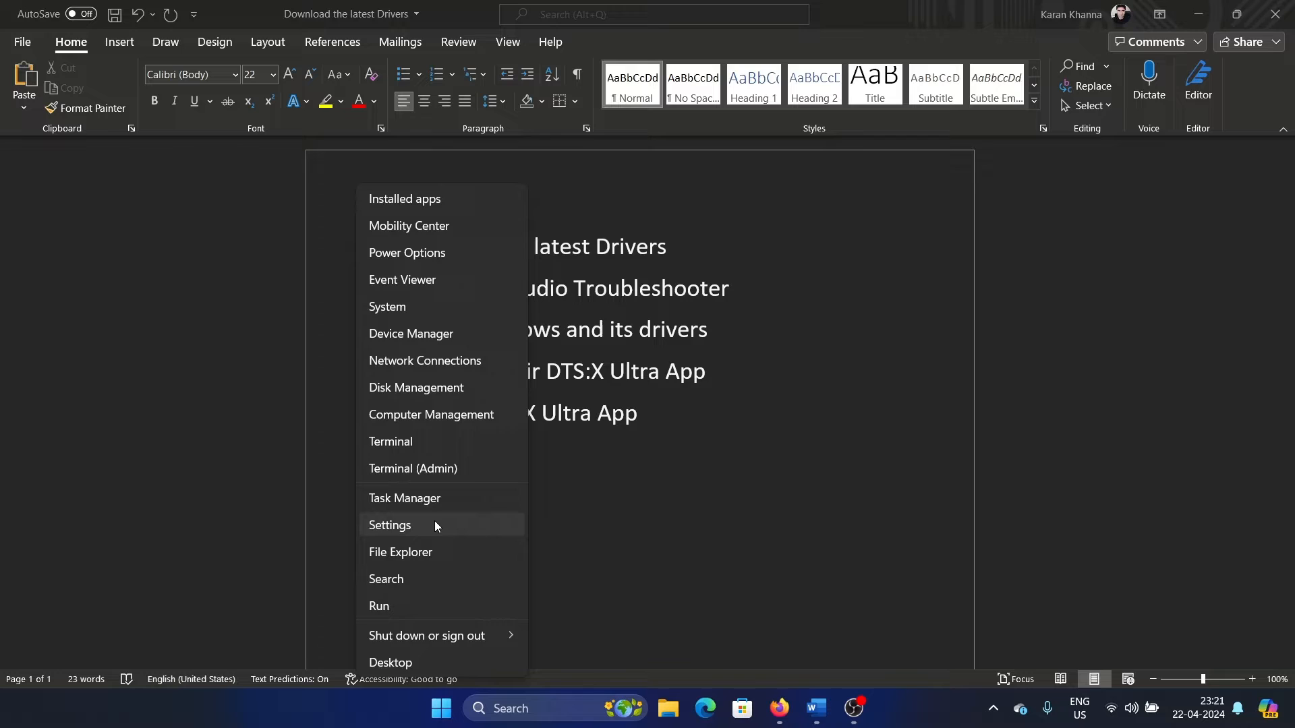
click(388, 525)
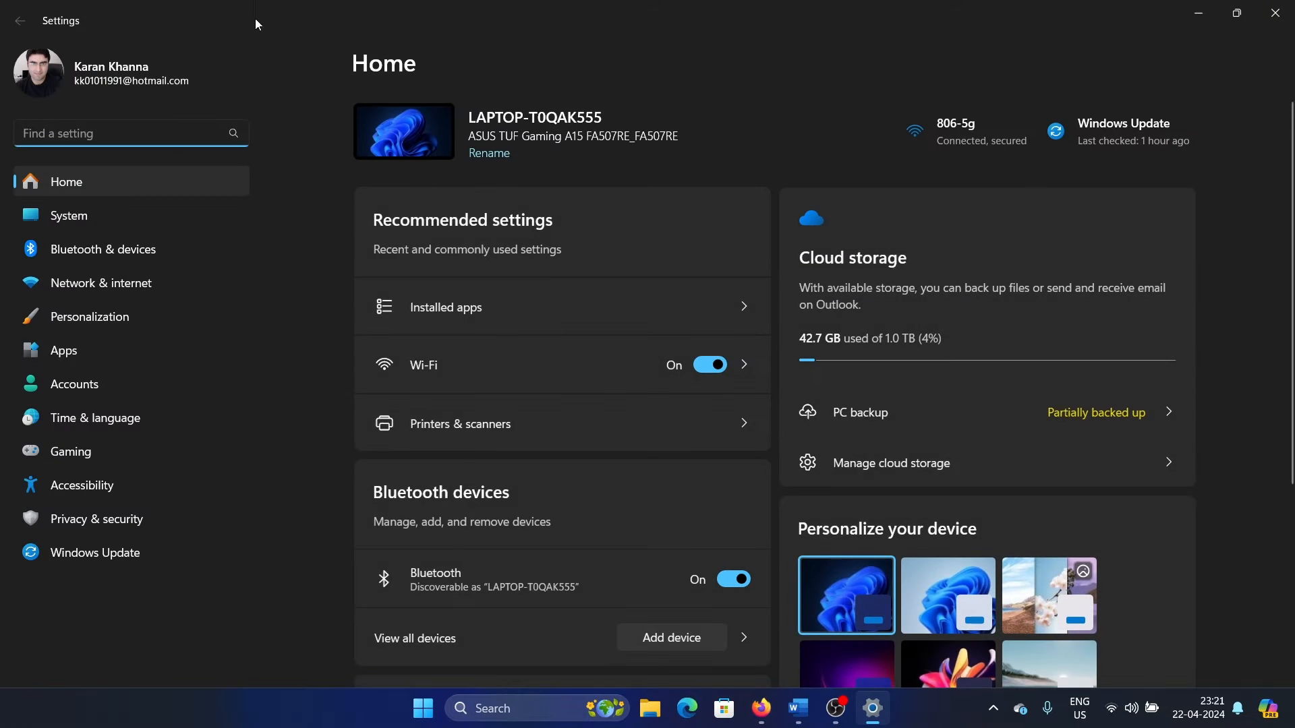
click(95, 553)
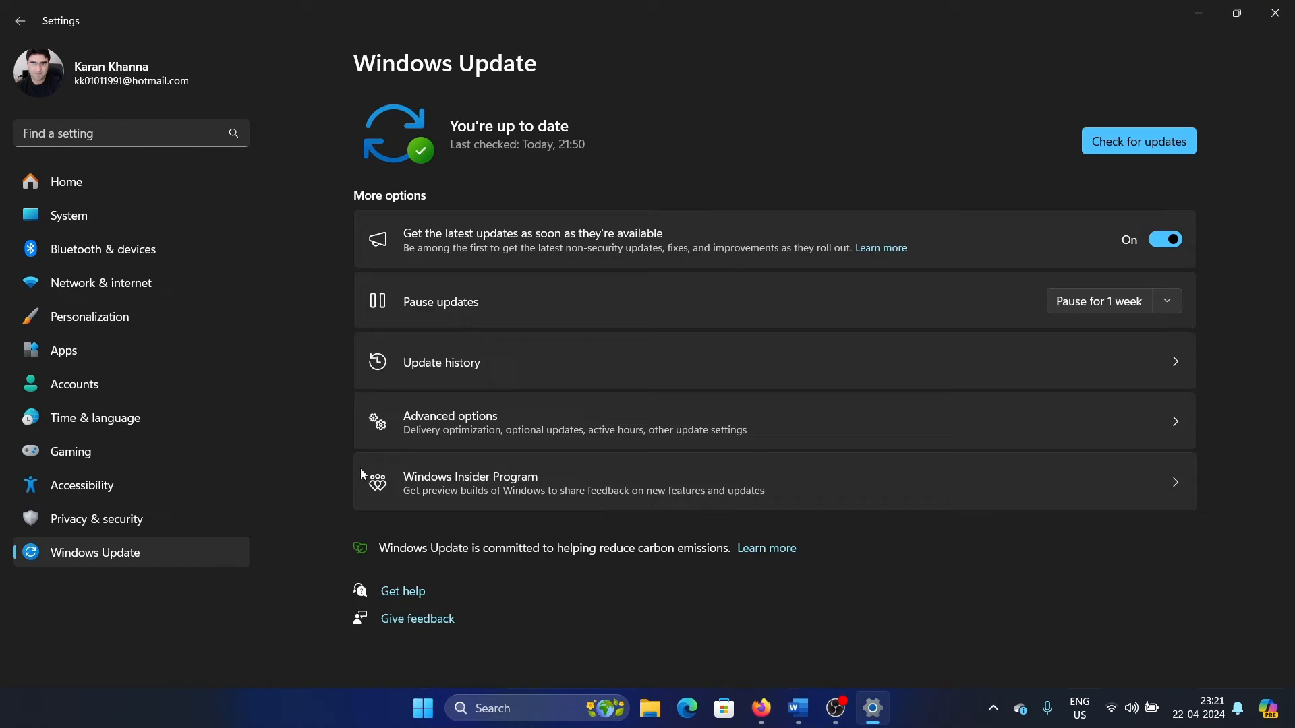
mouse_move(693, 452)
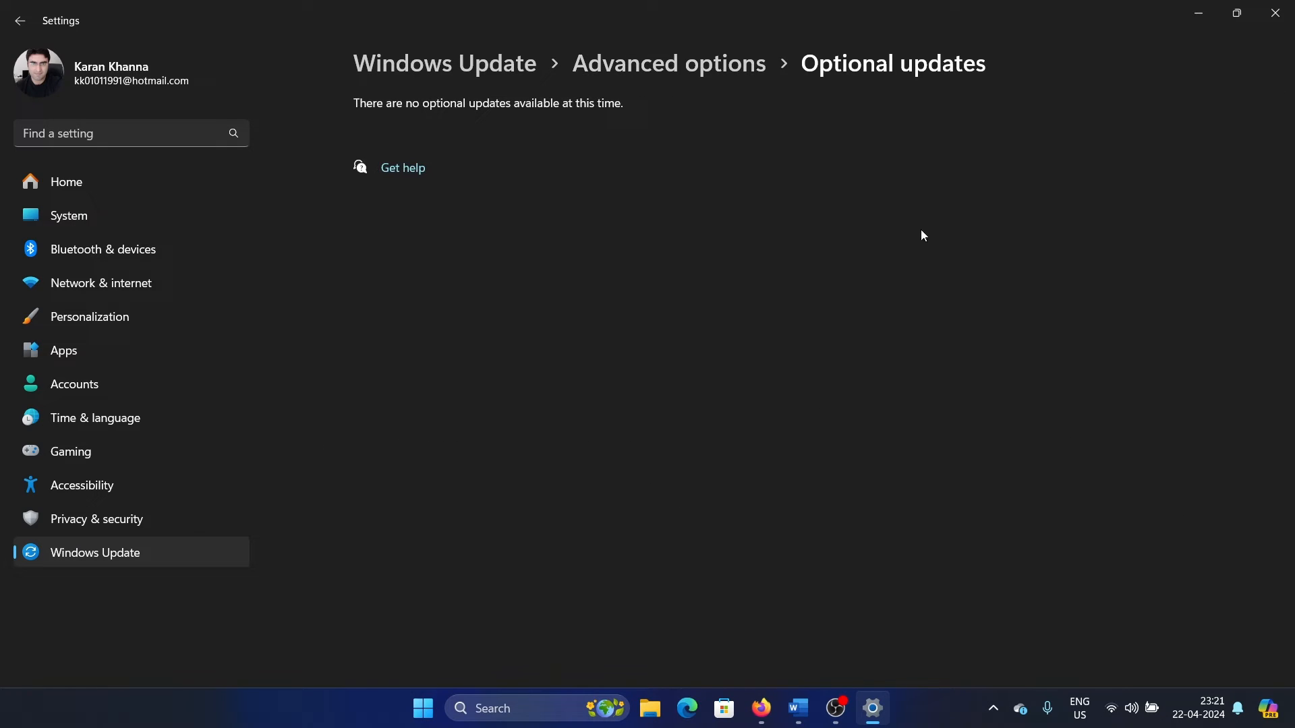
mouse_move(768, 298)
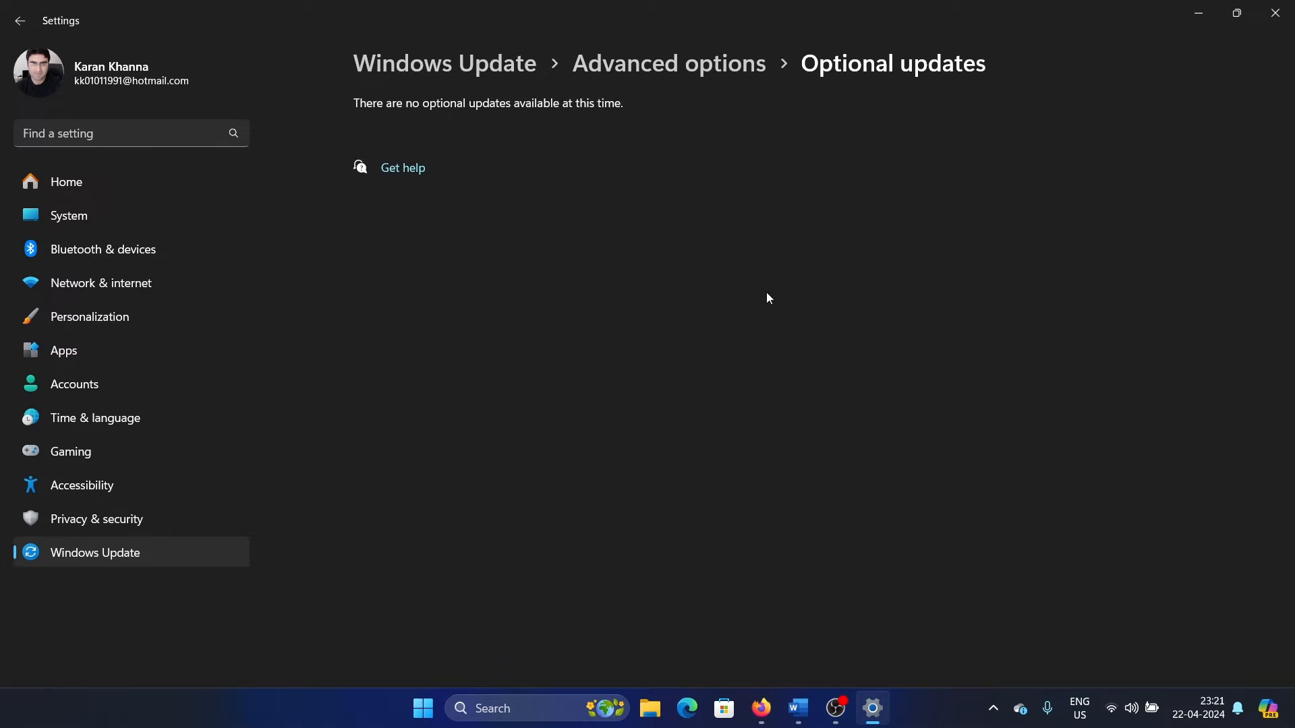
click(796, 708)
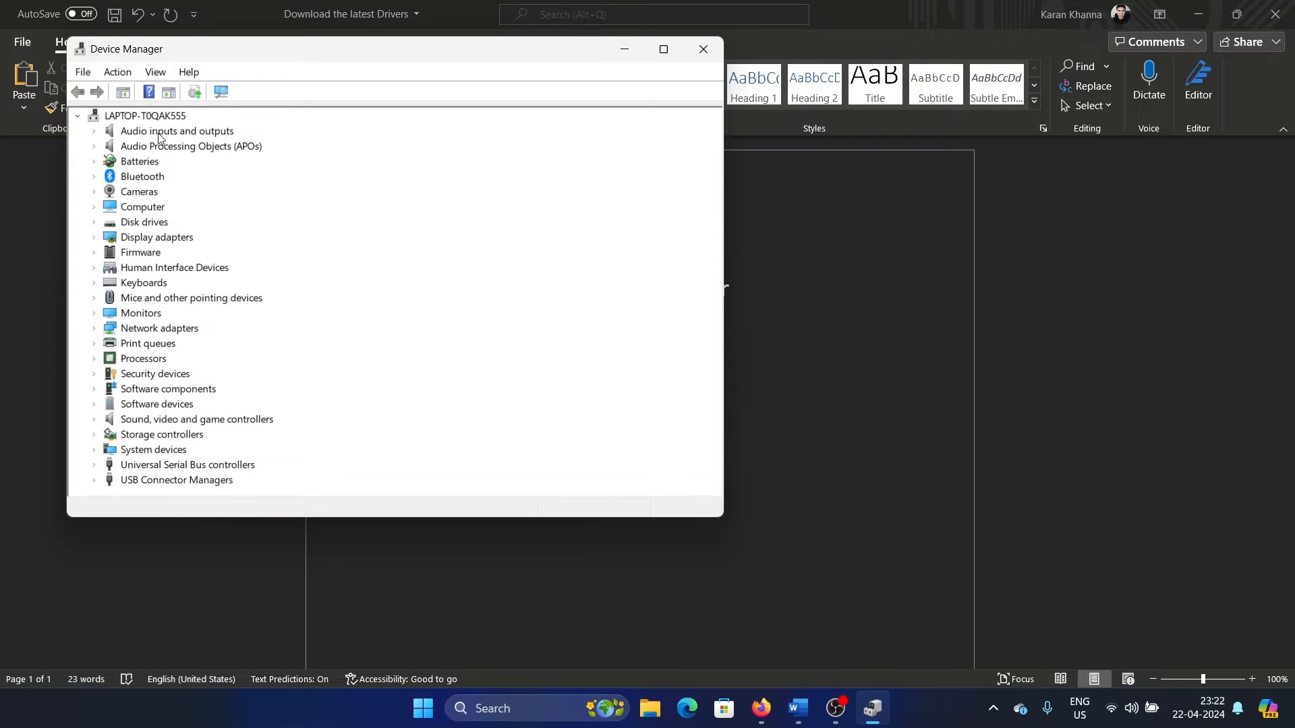
Step: Update the Microphone (C-Media(R) Audio) driver, which reports the best driver is already installed
click(94, 146)
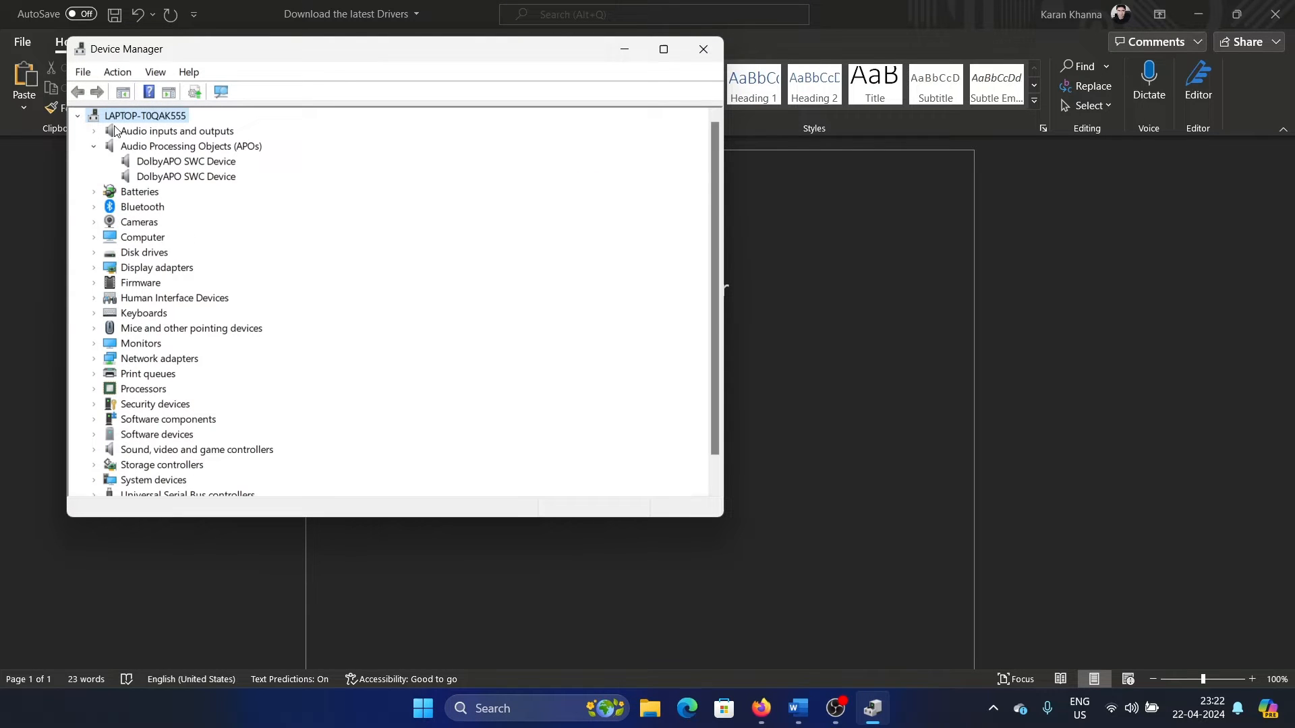
right_click(170, 146)
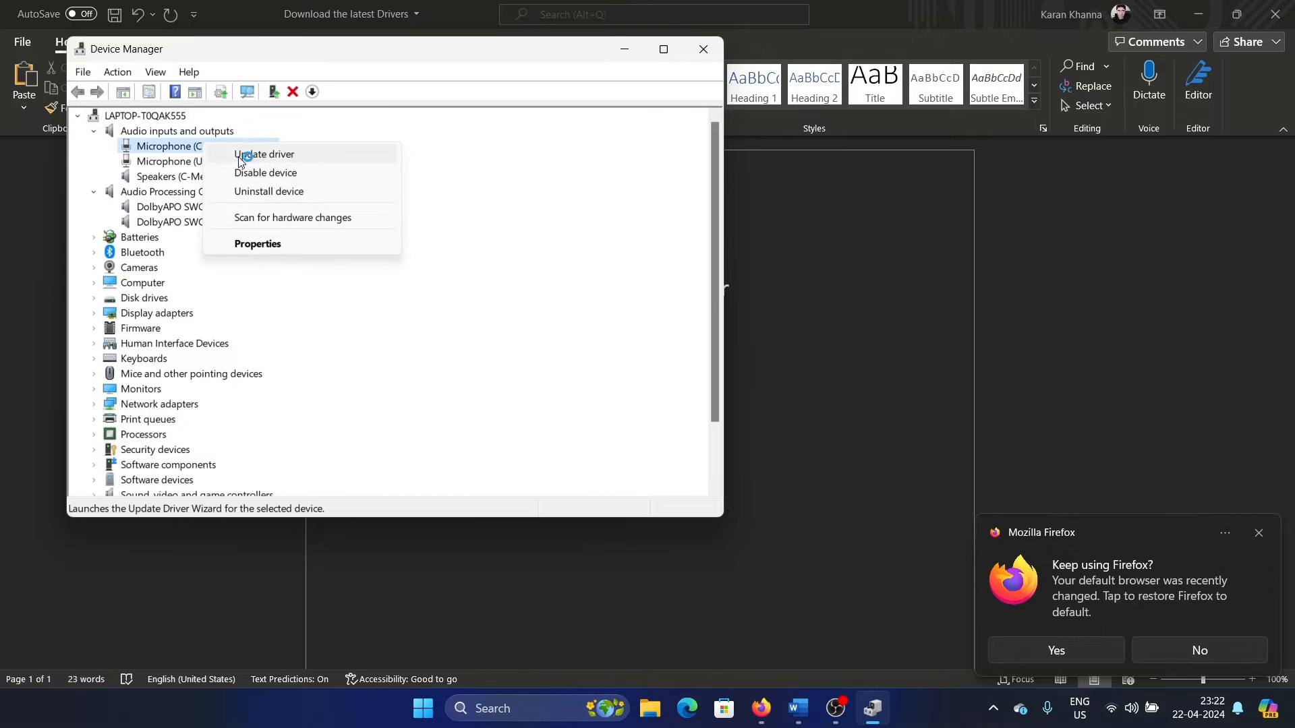
click(265, 154)
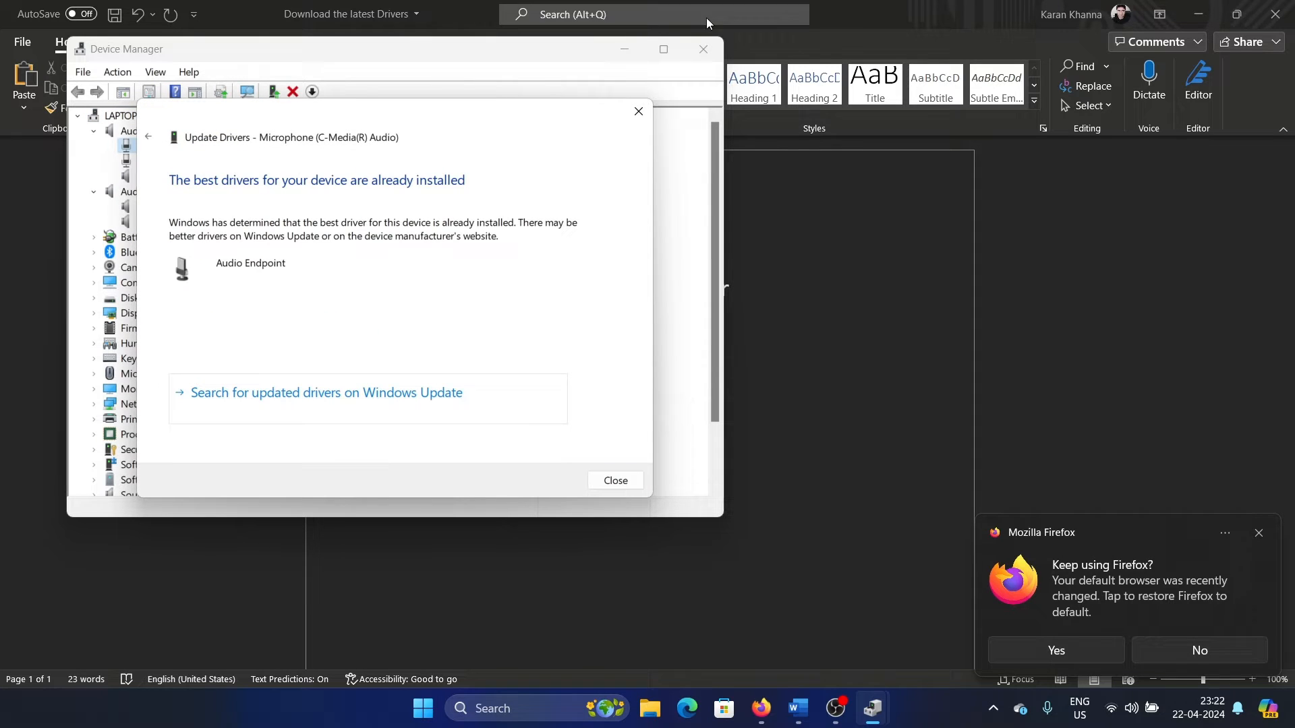
click(615, 480)
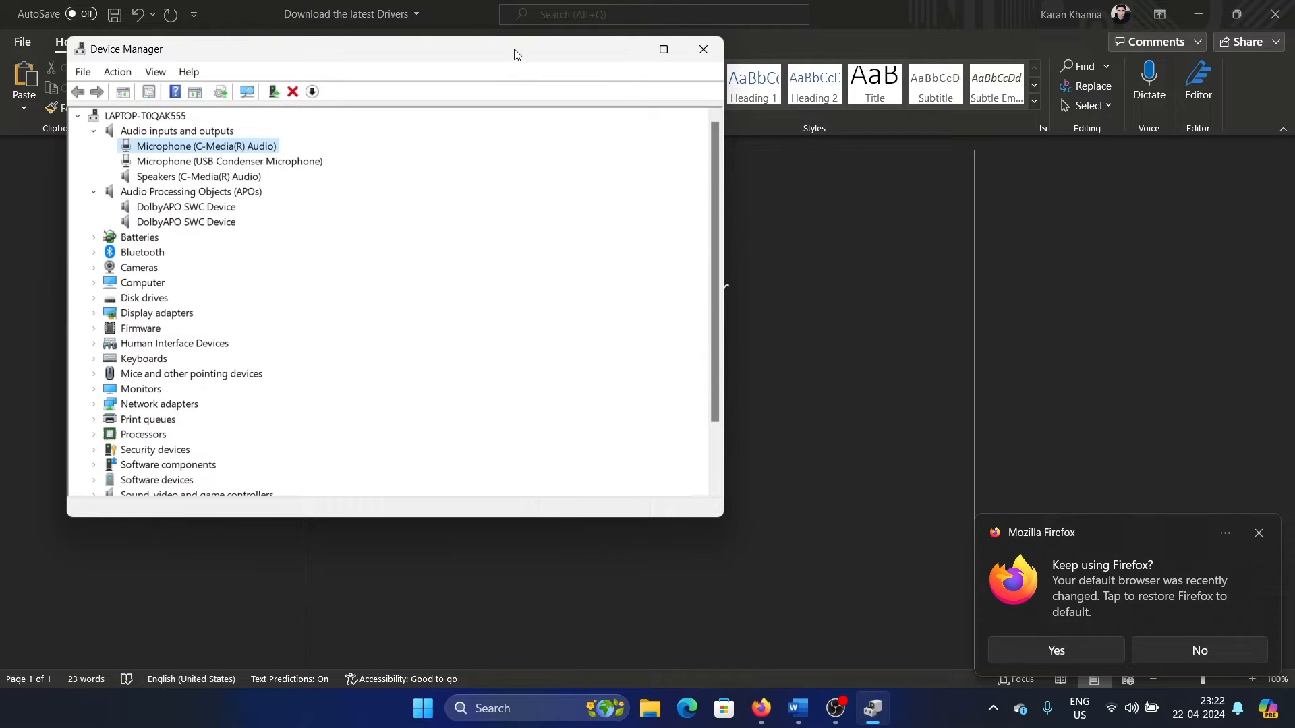
click(703, 48)
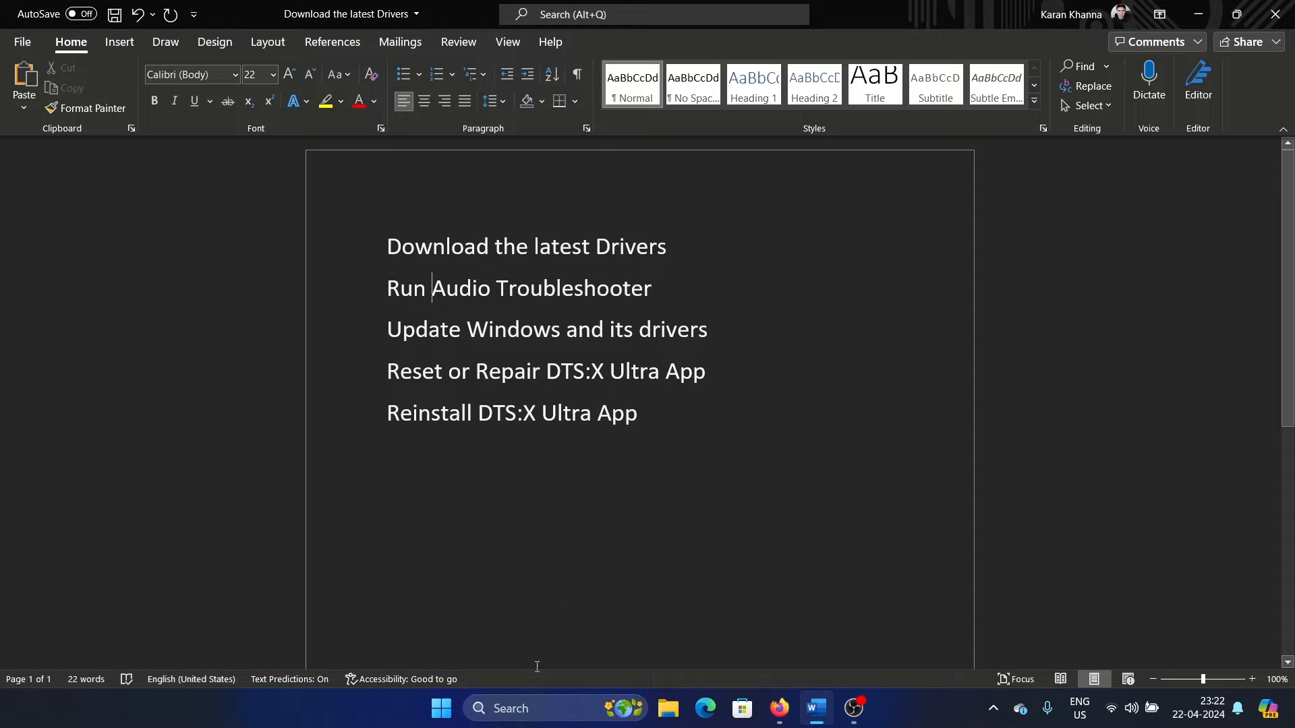
Step: Run an audio troubleshooter from System > Troubleshoot > Other troubleshooters, then close it
right_click(440, 708)
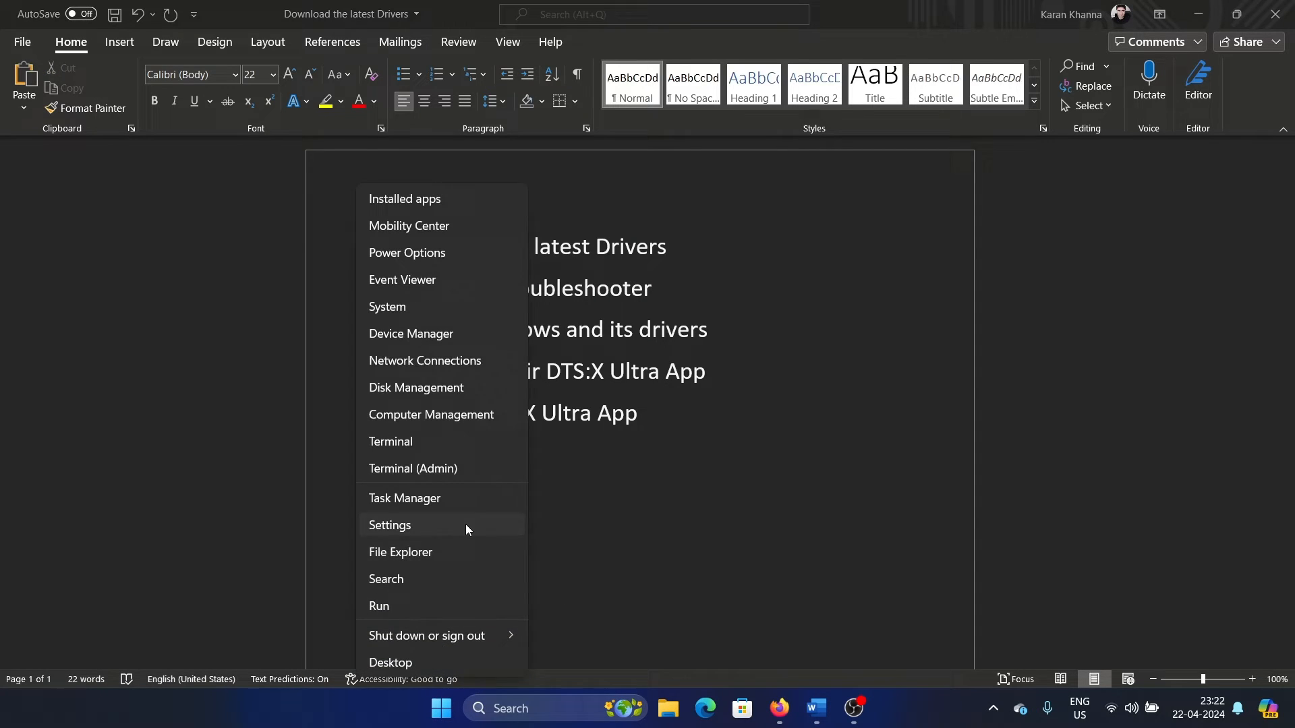
click(389, 524)
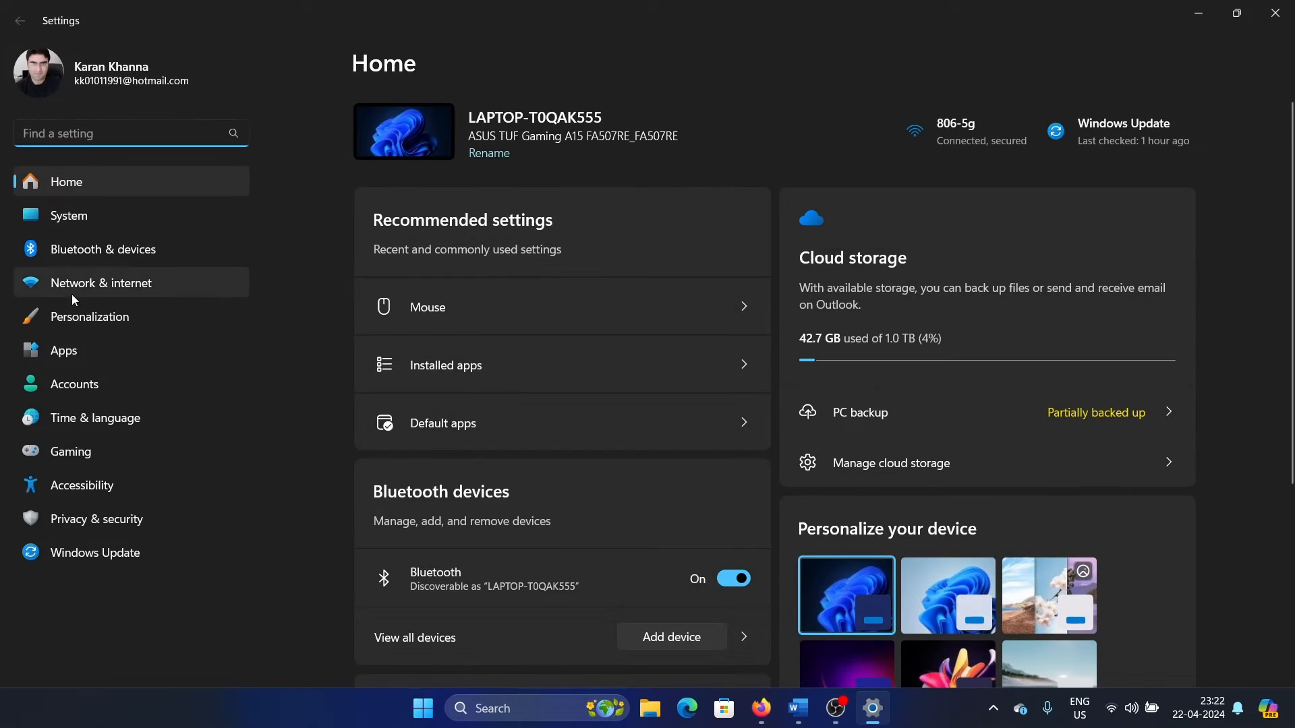
click(69, 216)
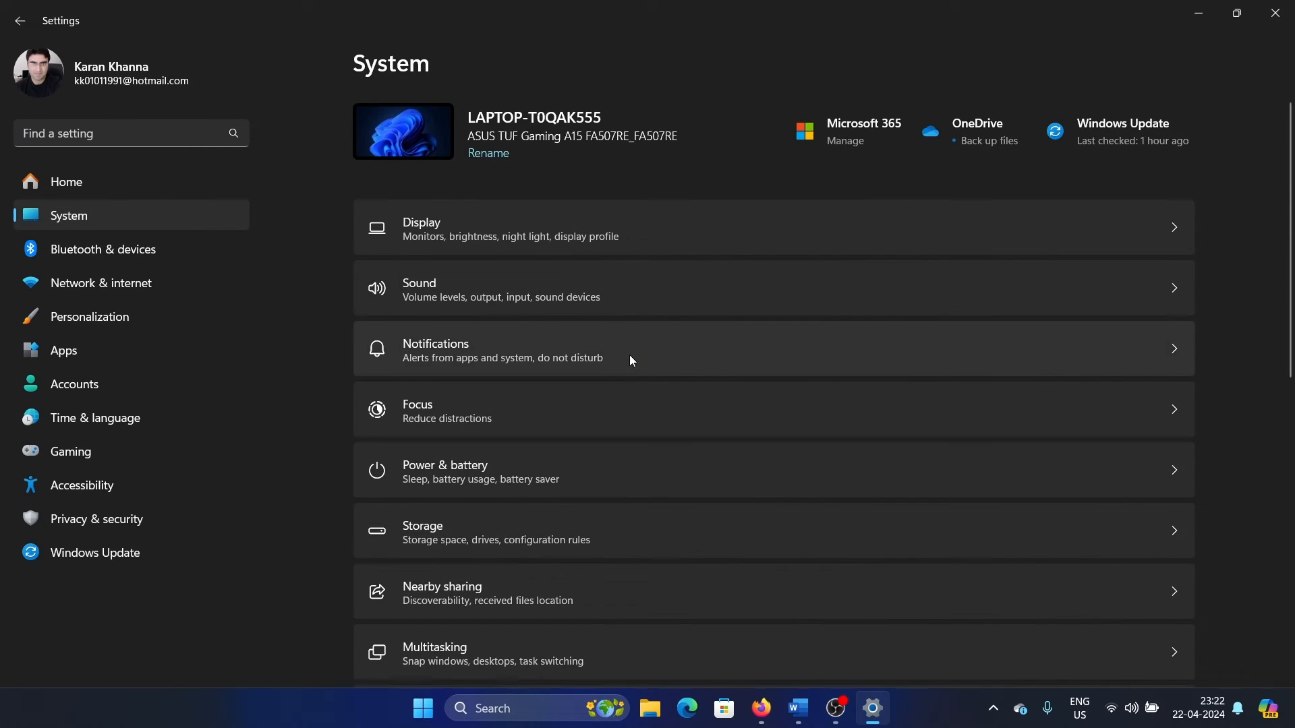
scroll(down, 3)
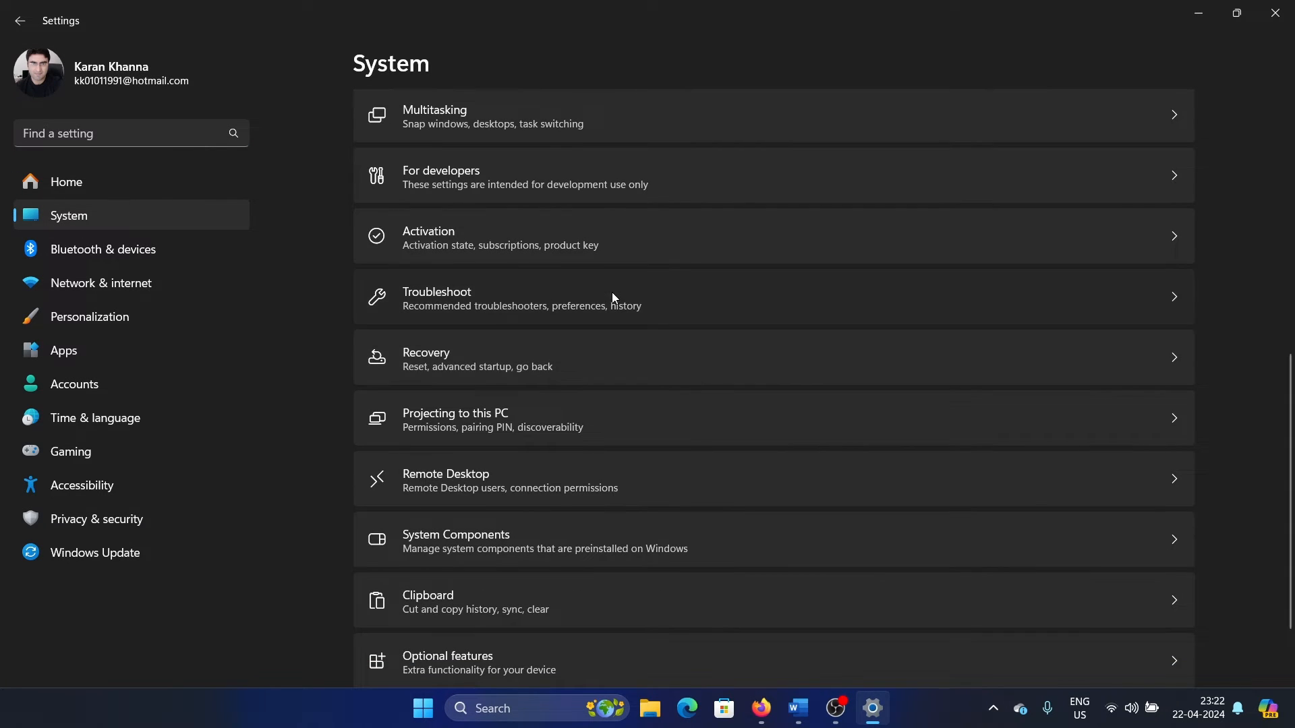
click(579, 297)
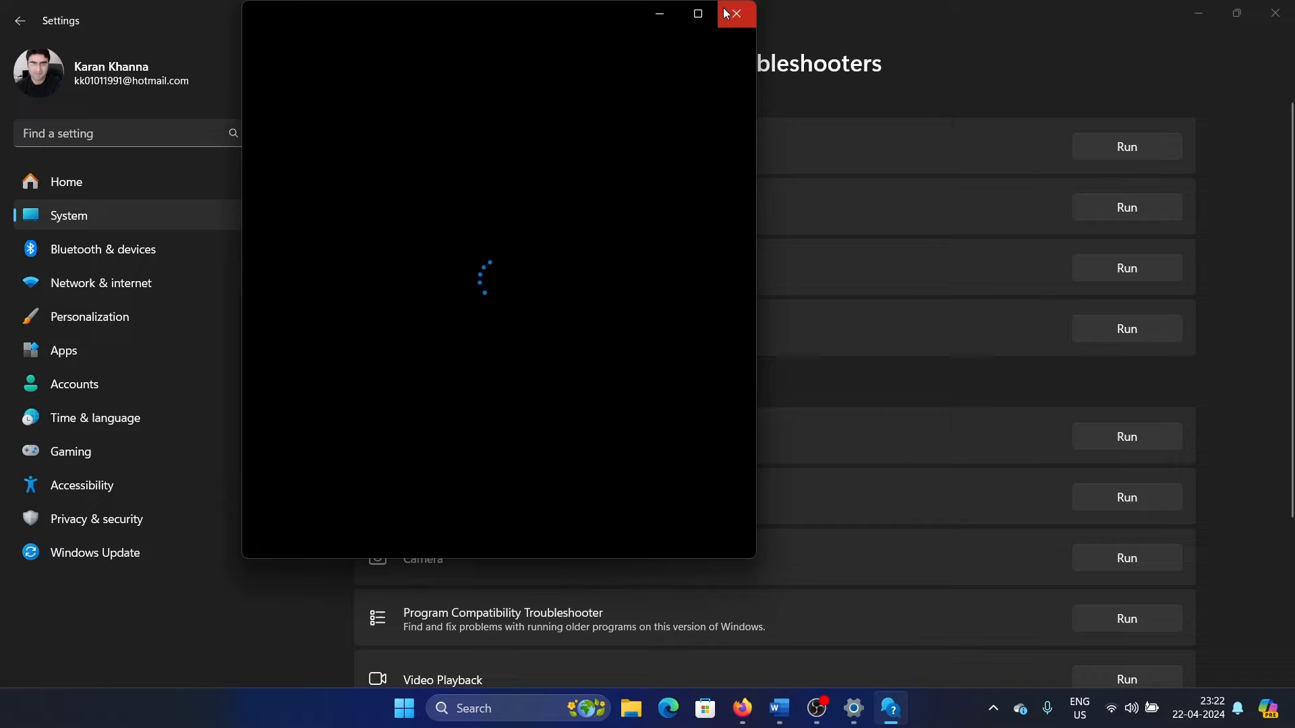
click(733, 13)
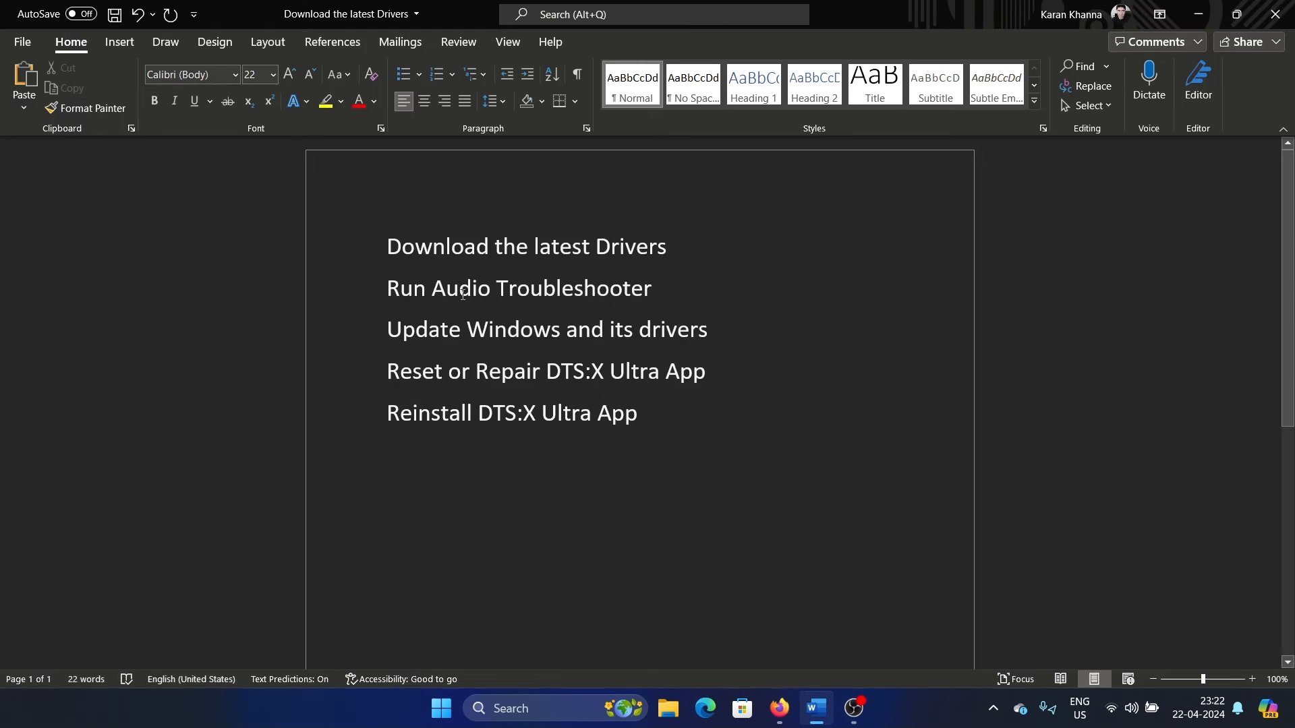
Step: Run Check for updates in Windows Update
triple_click(545, 329)
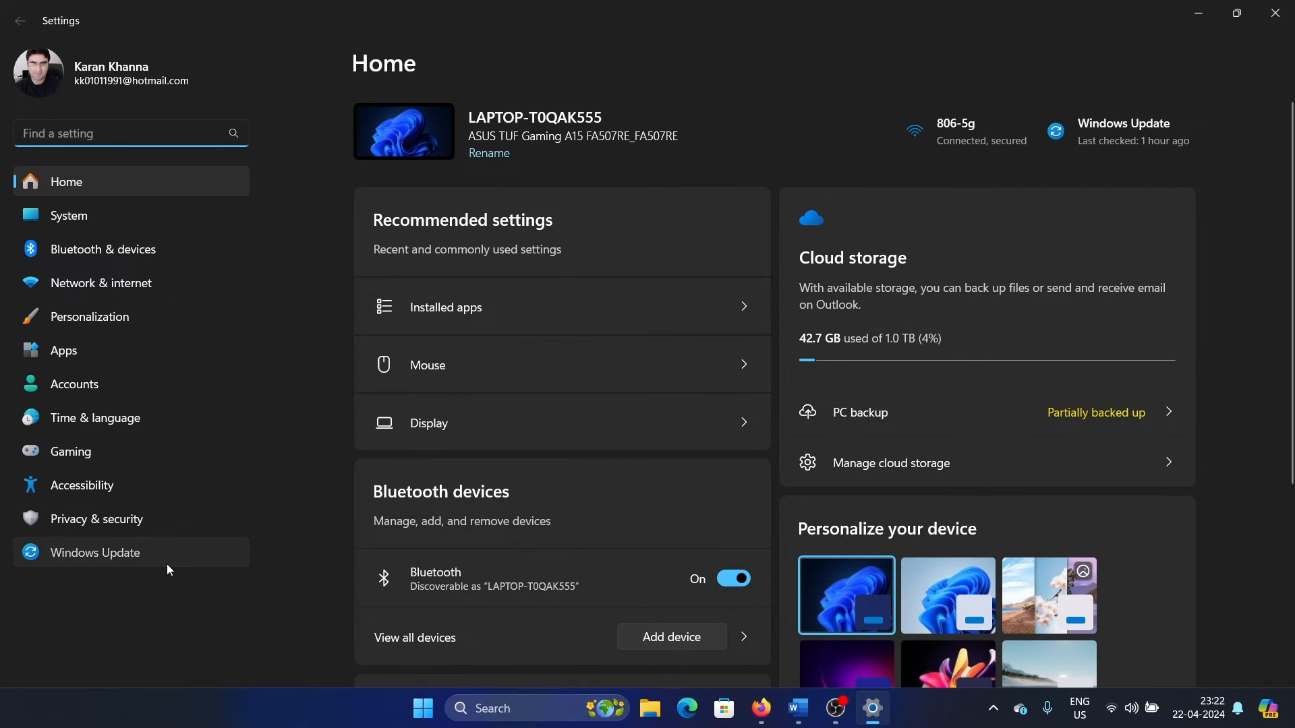
click(95, 553)
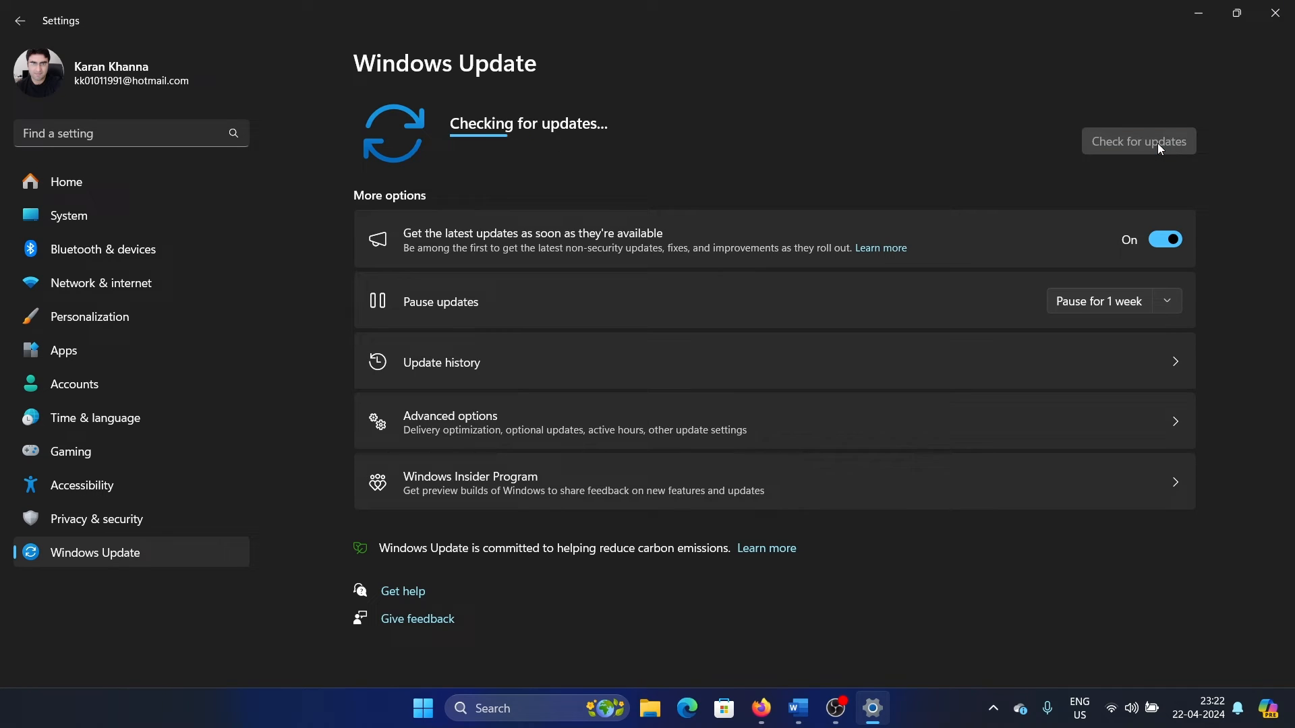
click(795, 708)
text(dts)
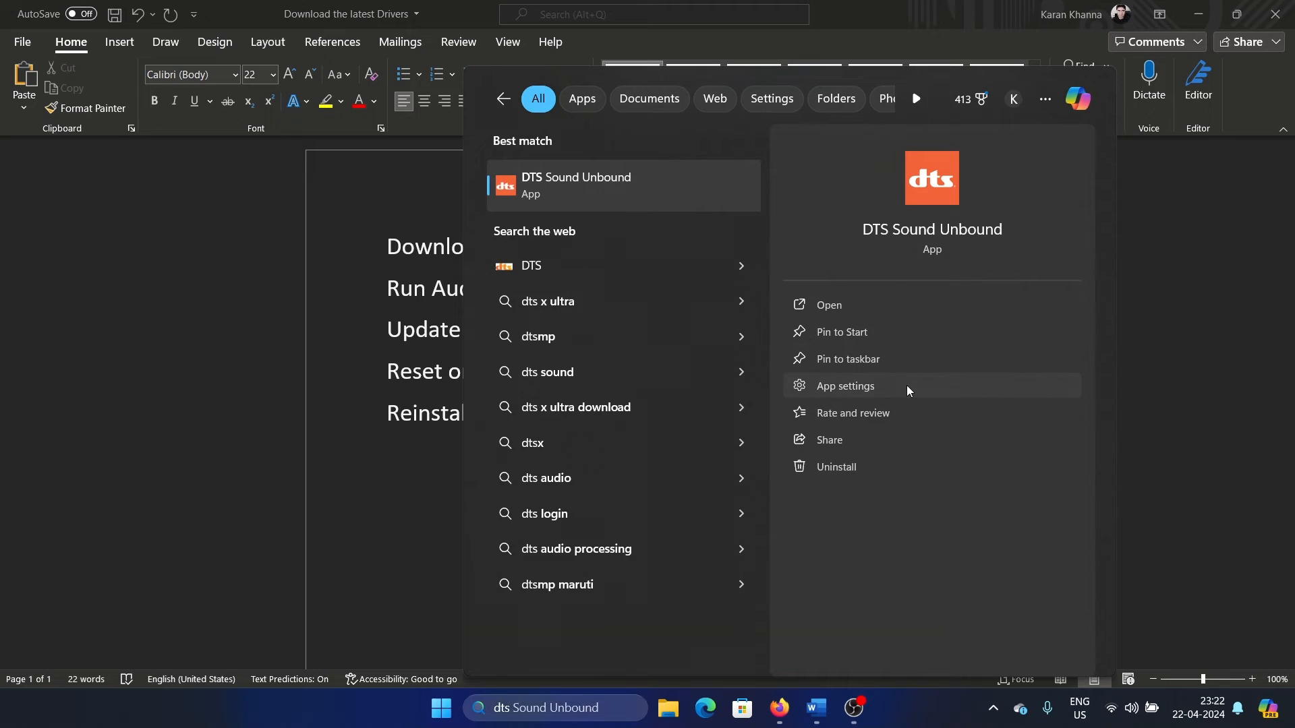
Step: Repair and then reset the DTS Sound Unbound app from its App settings page
click(844, 386)
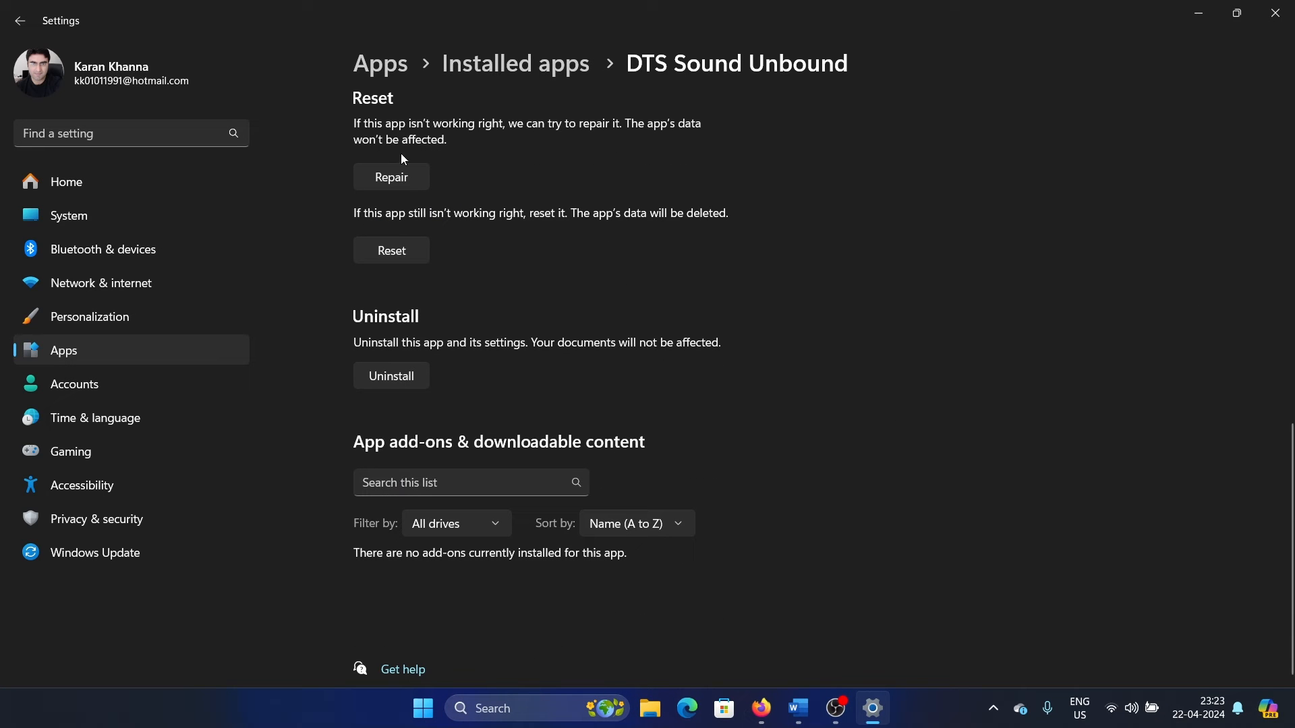
click(391, 177)
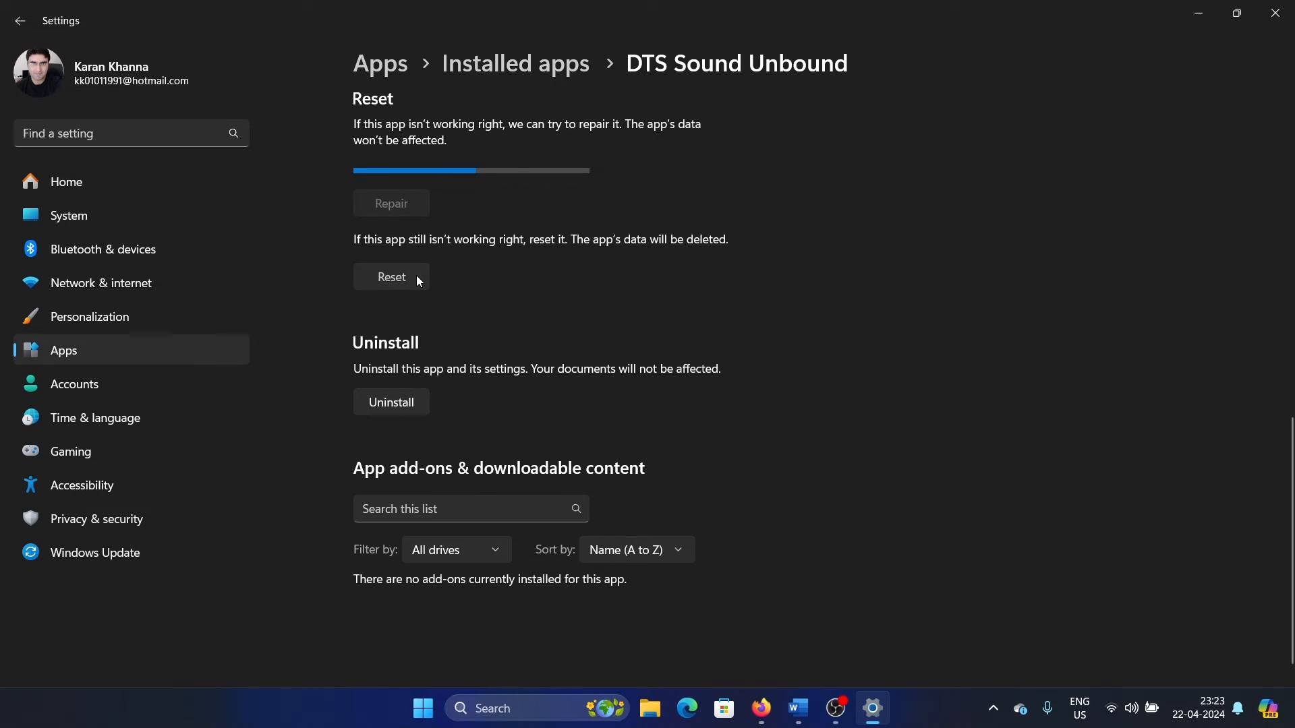
click(391, 203)
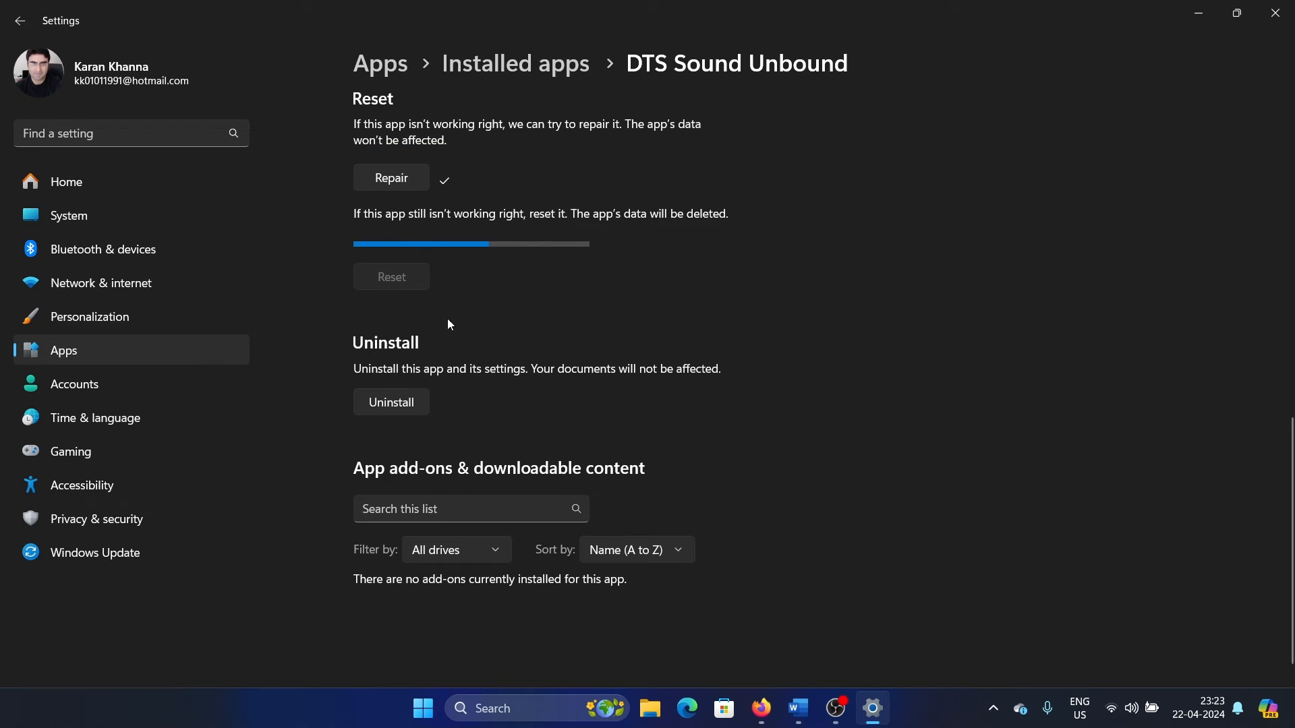
click(391, 402)
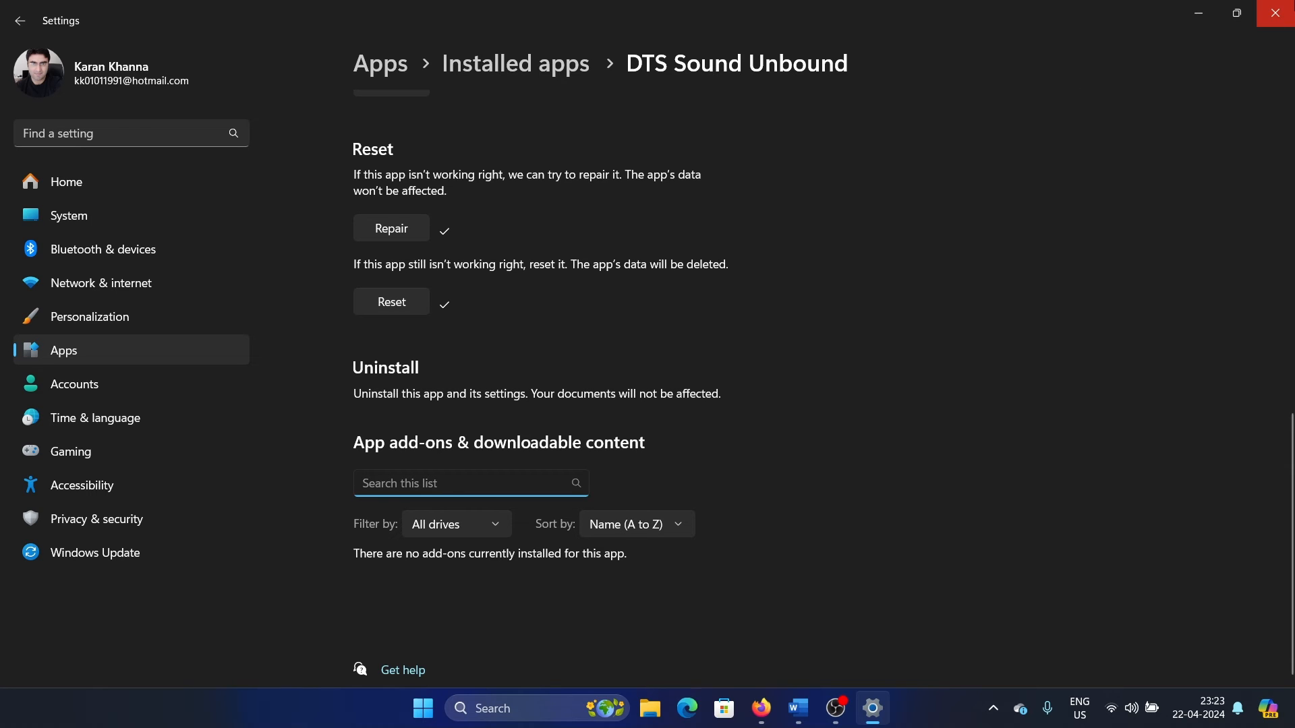
click(796, 708)
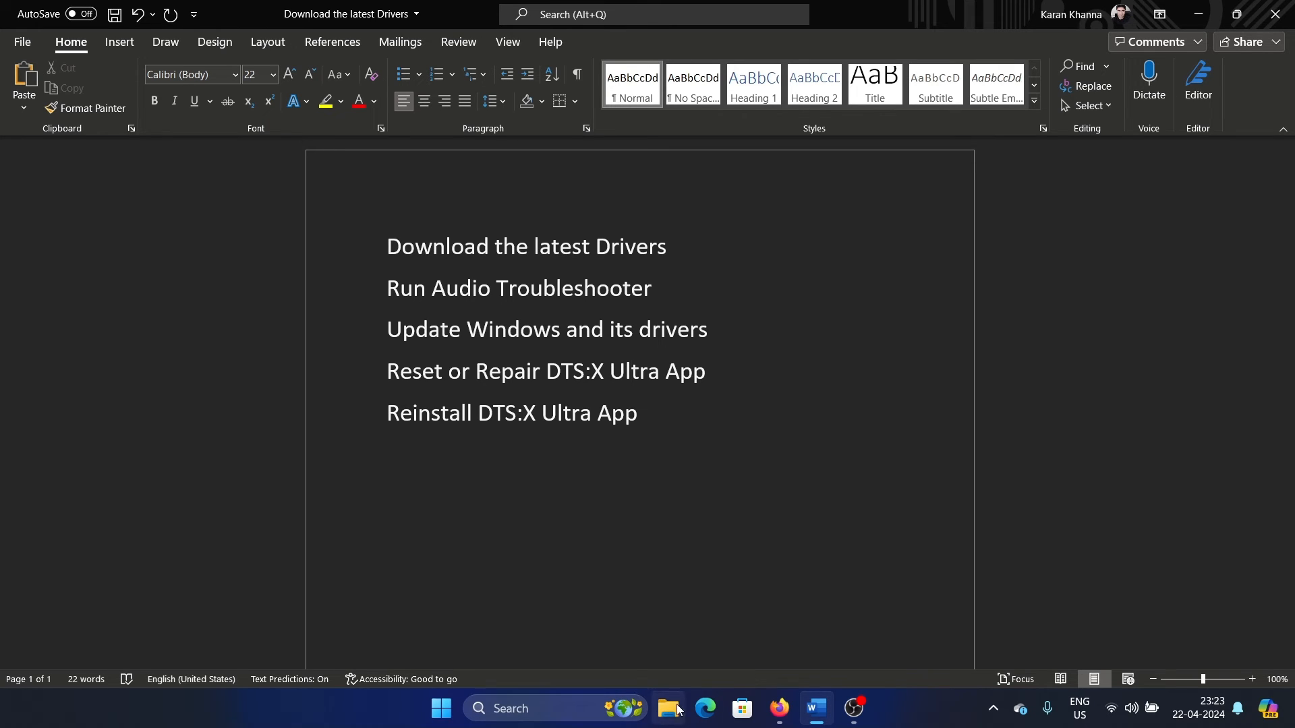
Step: Reinstall DTS Sound Unbound from Microsoft Store via the recent 'dts' search, leaving it pending
click(741, 708)
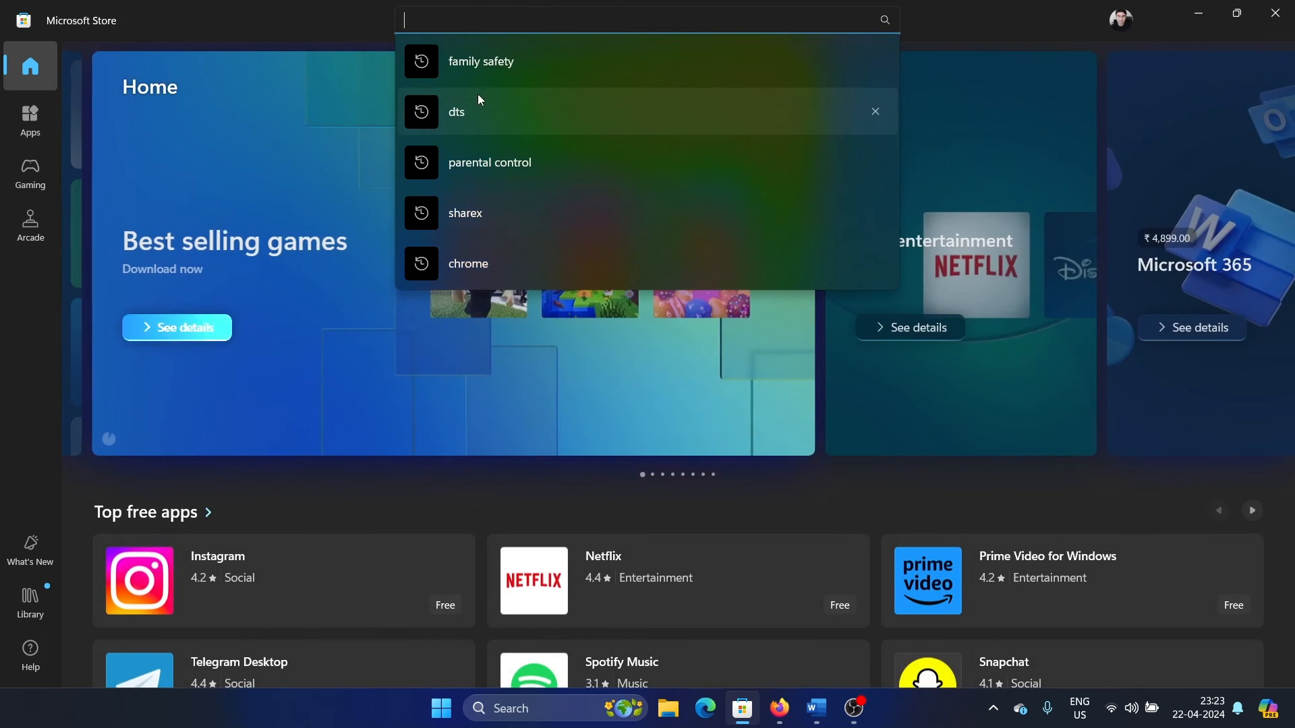
click(456, 112)
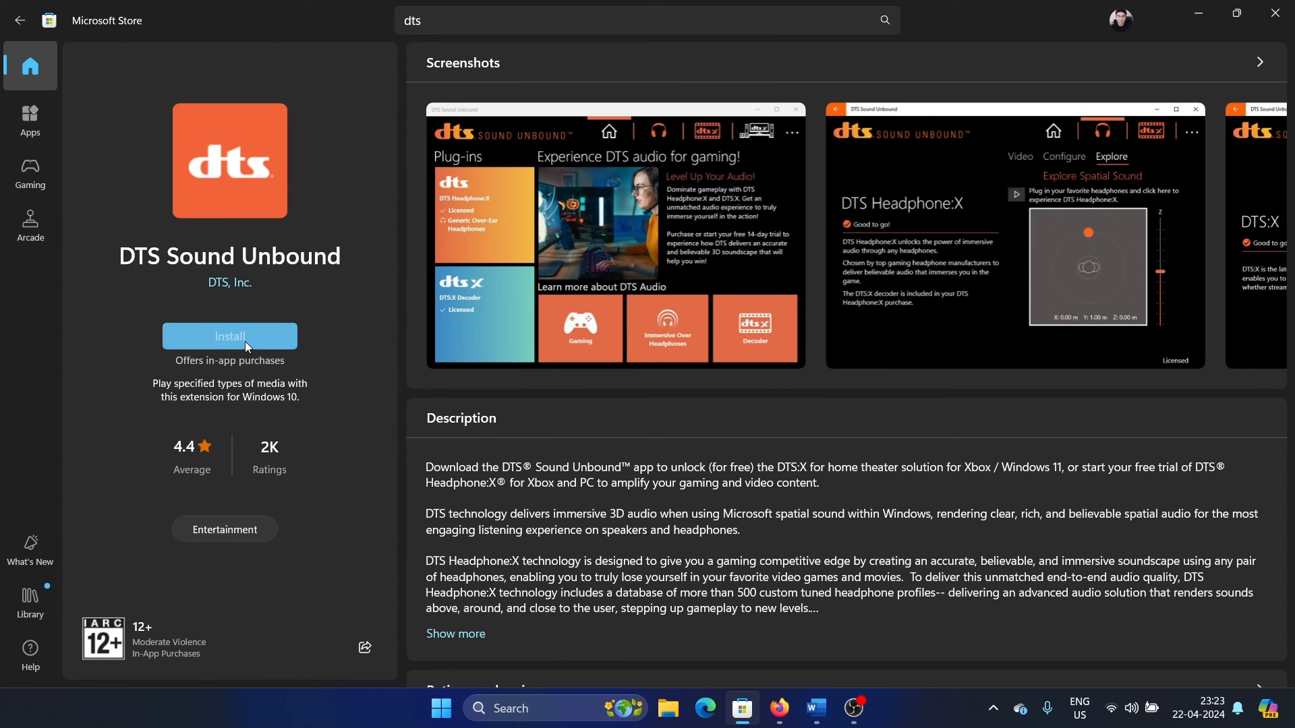
click(229, 336)
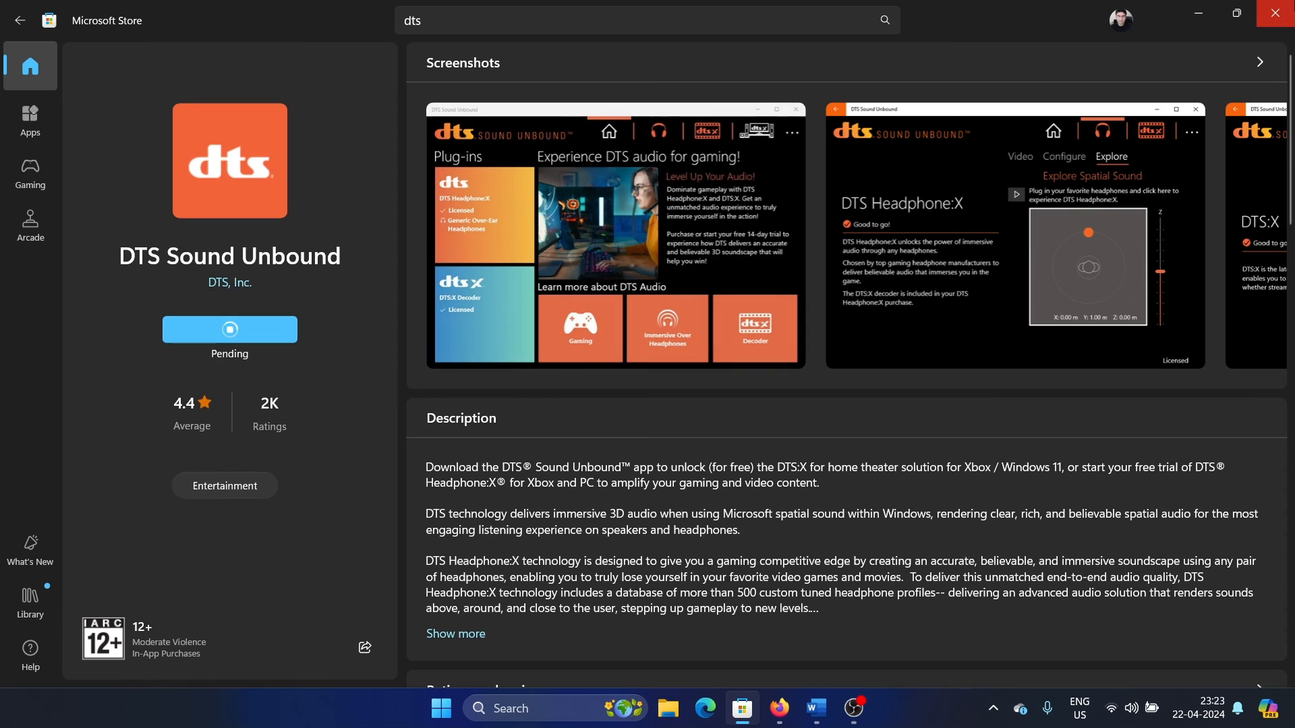
click(813, 715)
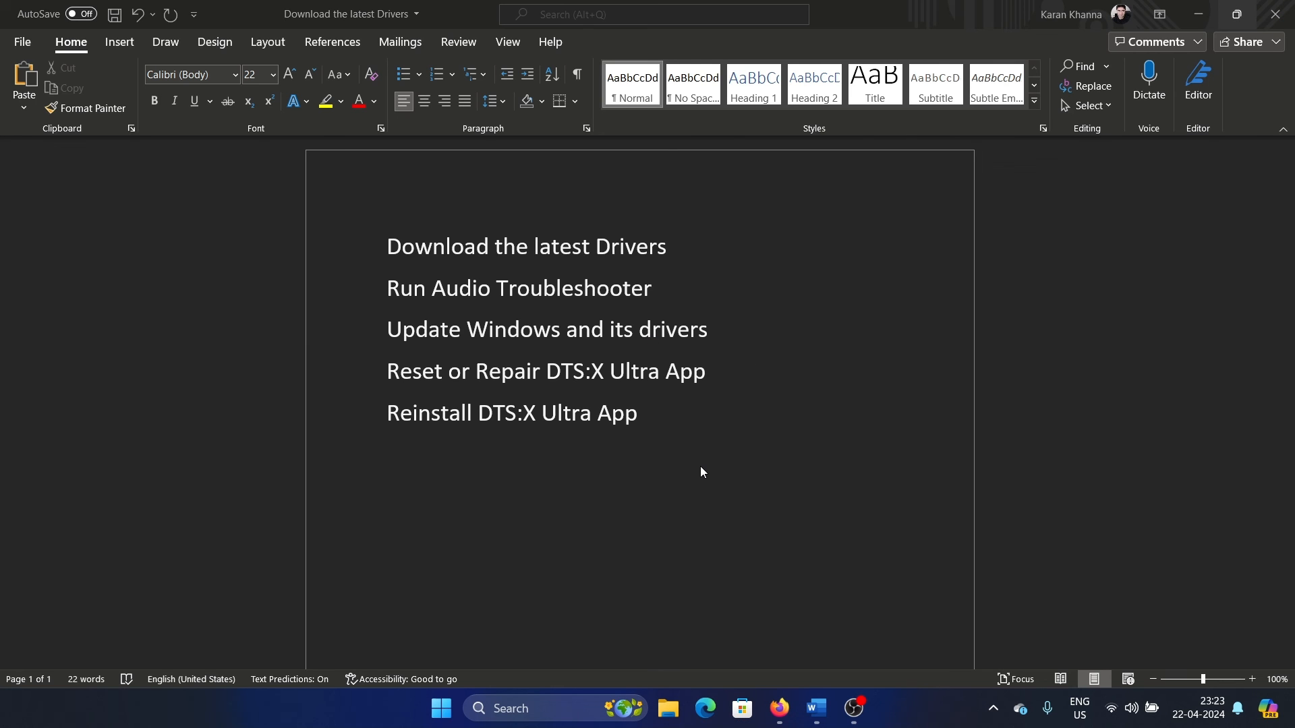